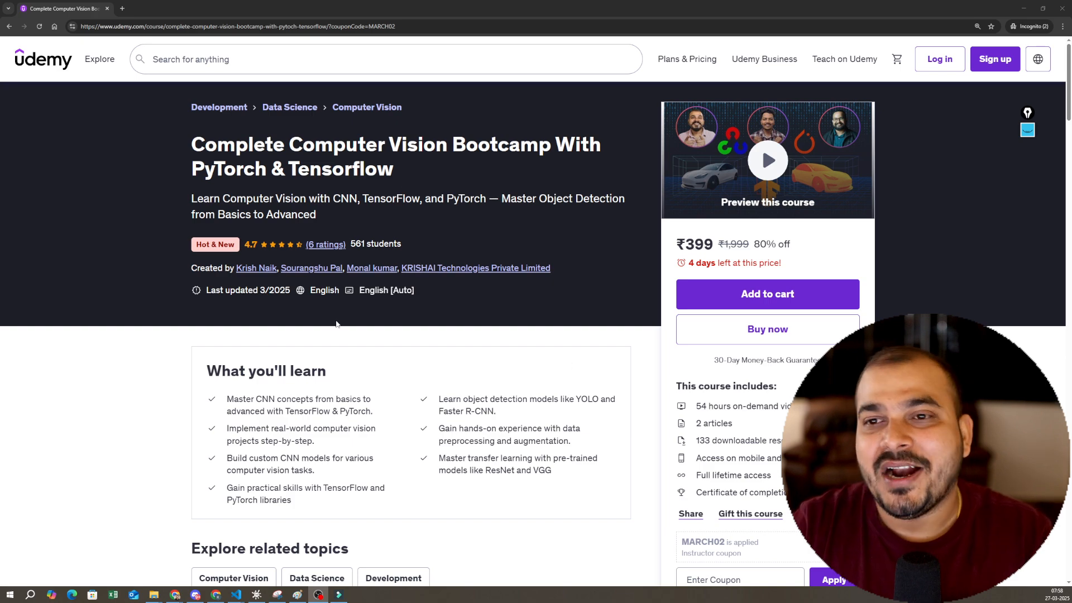
{"action": "mouse_move", "coordinate": [314, 341]}
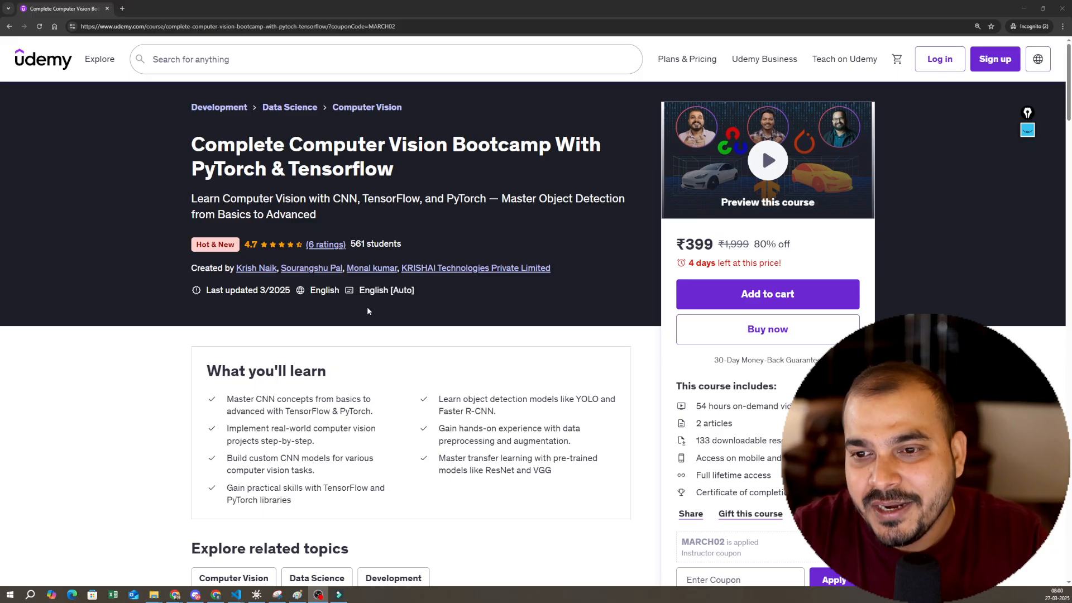
Scroll down to the section list, from Python Prerequisites through Object Detection and requirements
{"action": "scroll", "scroll_direction": "down", "scroll_amount": 3}
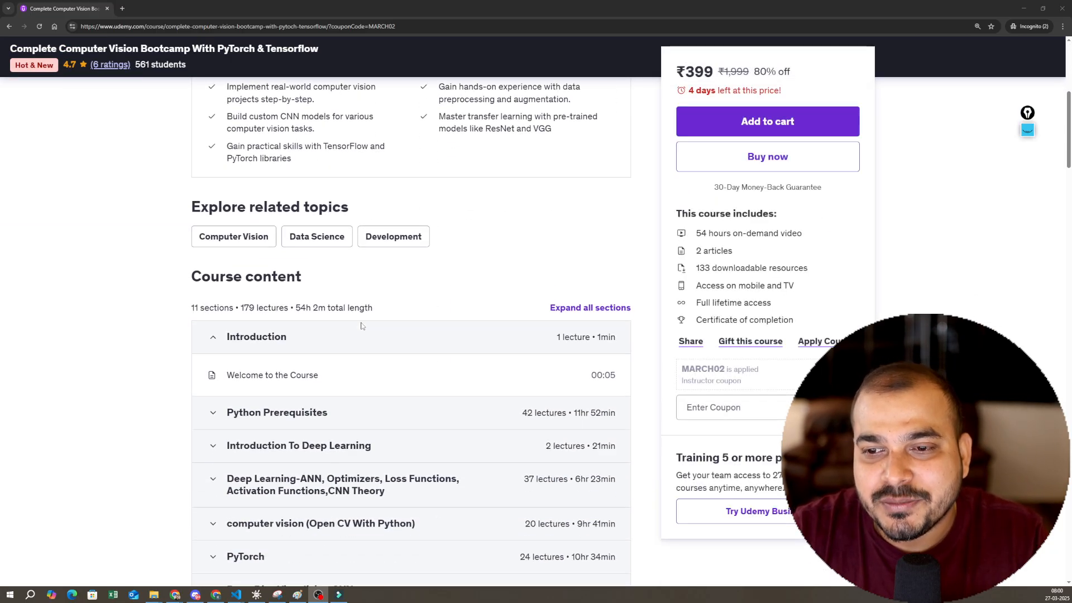
{"action": "scroll", "scroll_direction": "down", "scroll_amount": 3}
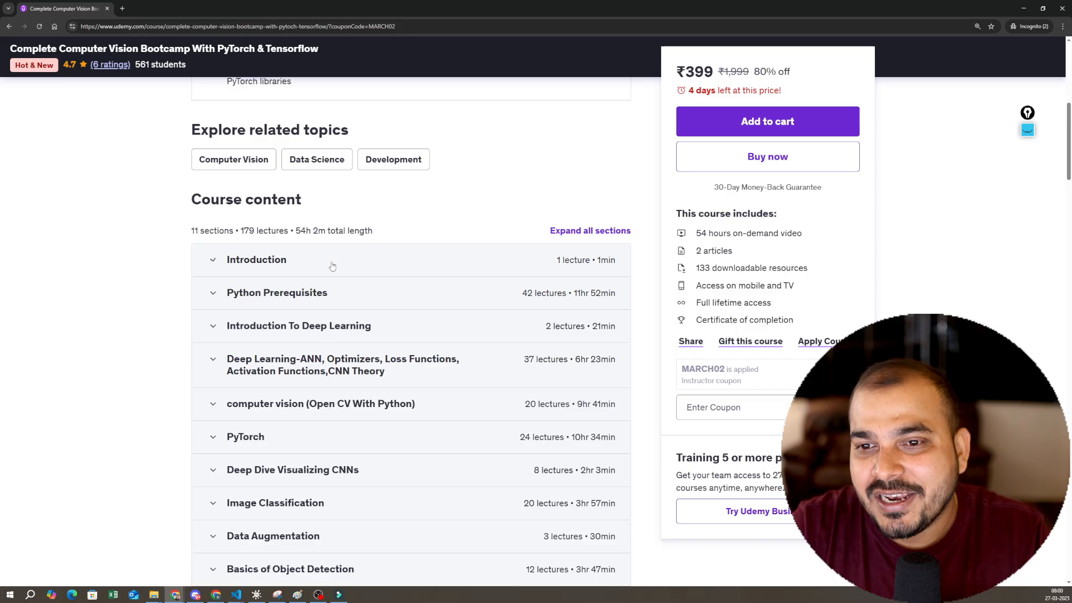
{"action": "scroll", "scroll_direction": "down", "scroll_amount": 3}
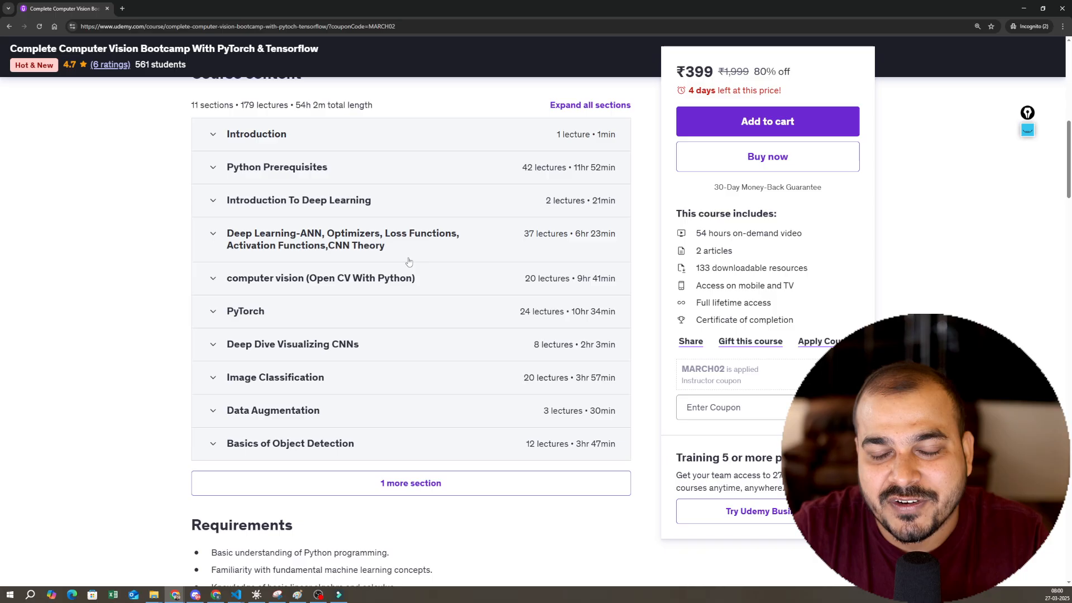
{"action": "scroll", "scroll_direction": "down", "scroll_amount": 3}
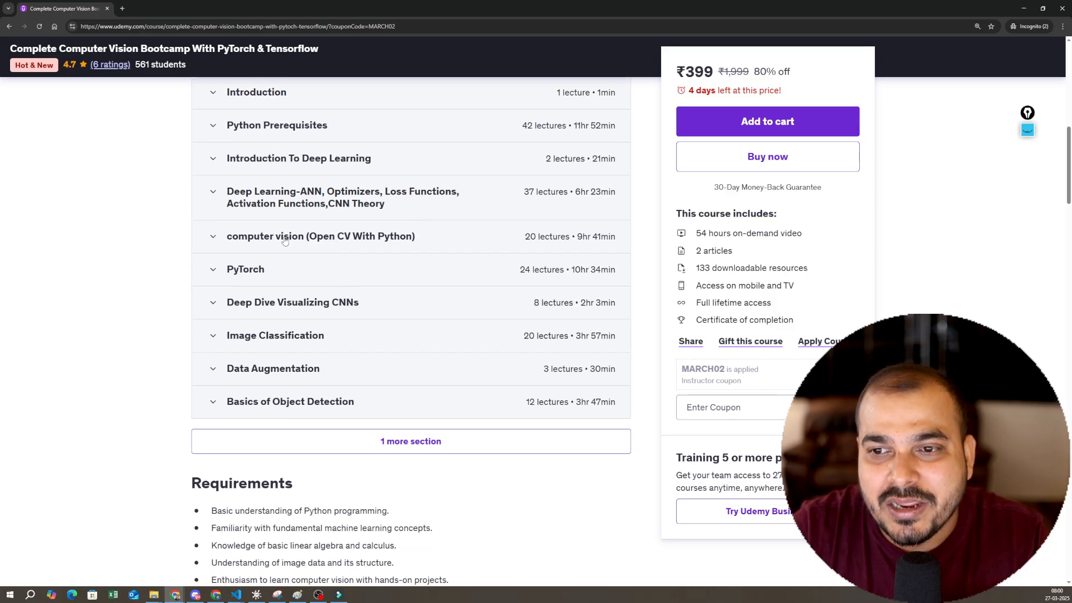
{"action": "mouse_move", "coordinate": [363, 244]}
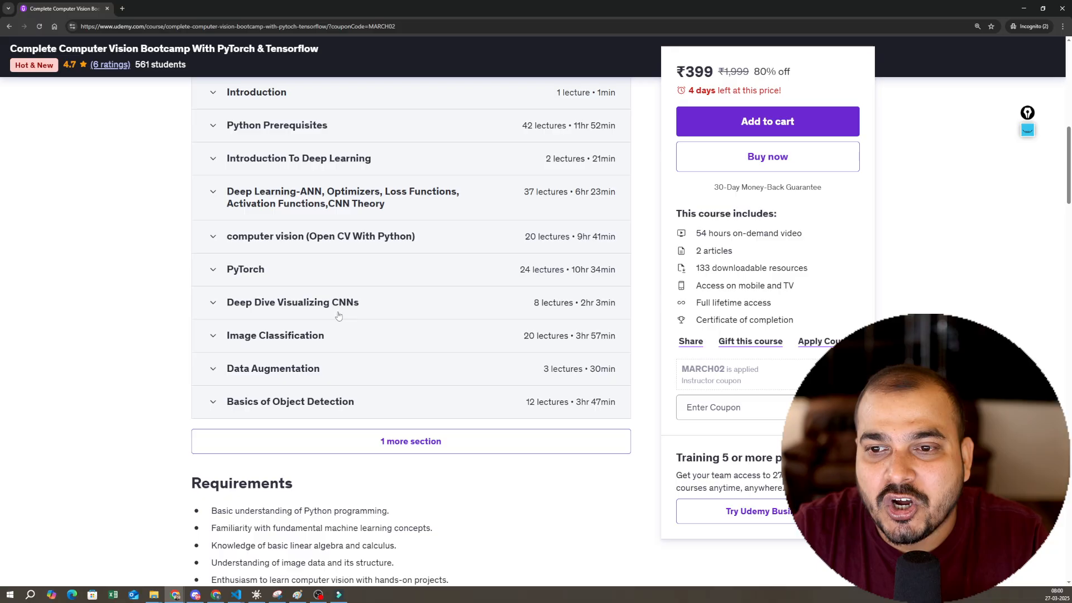
{"action": "scroll", "scroll_direction": "down", "scroll_amount": 3}
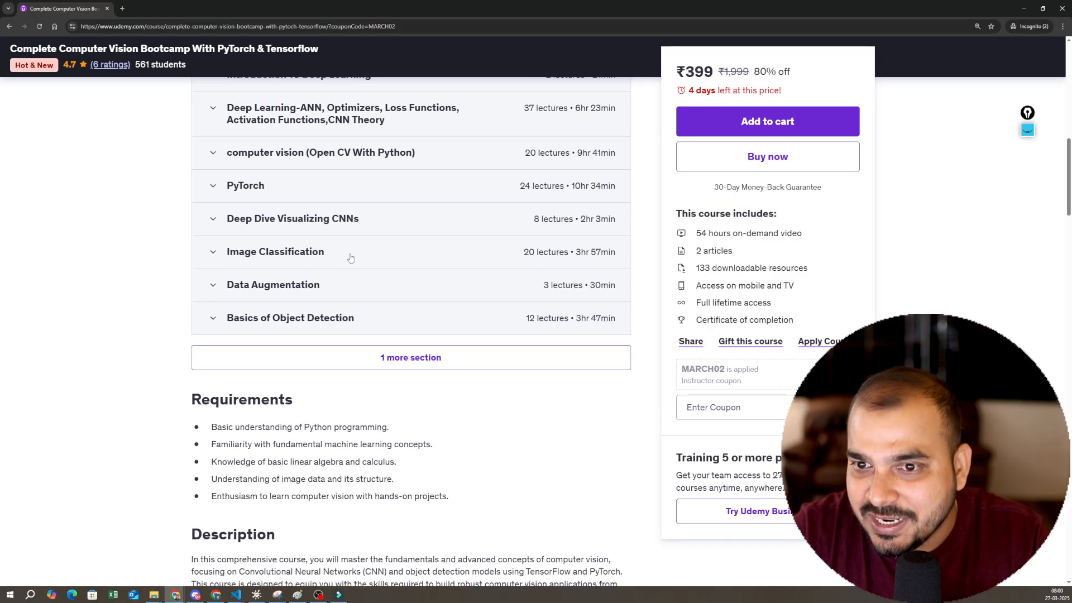
Expand Image Classification and highlight the LeNet Architecture and LeNet with Keras lectures
{"action": "left_click", "coordinate": [275, 250]}
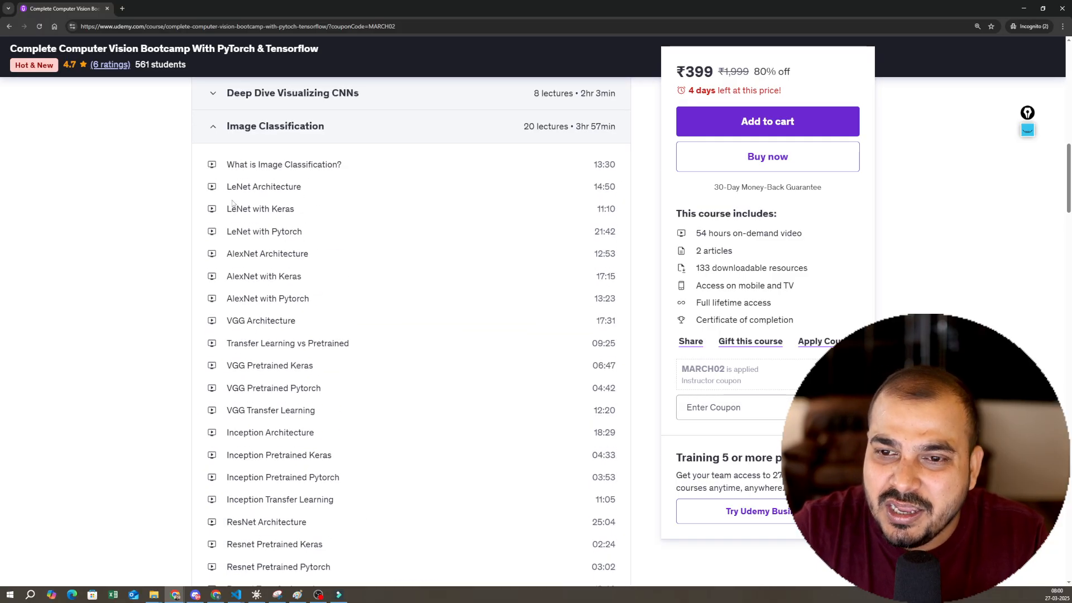
{"action": "left_click_drag", "start_coordinate": [227, 164], "coordinate": [294, 320]}
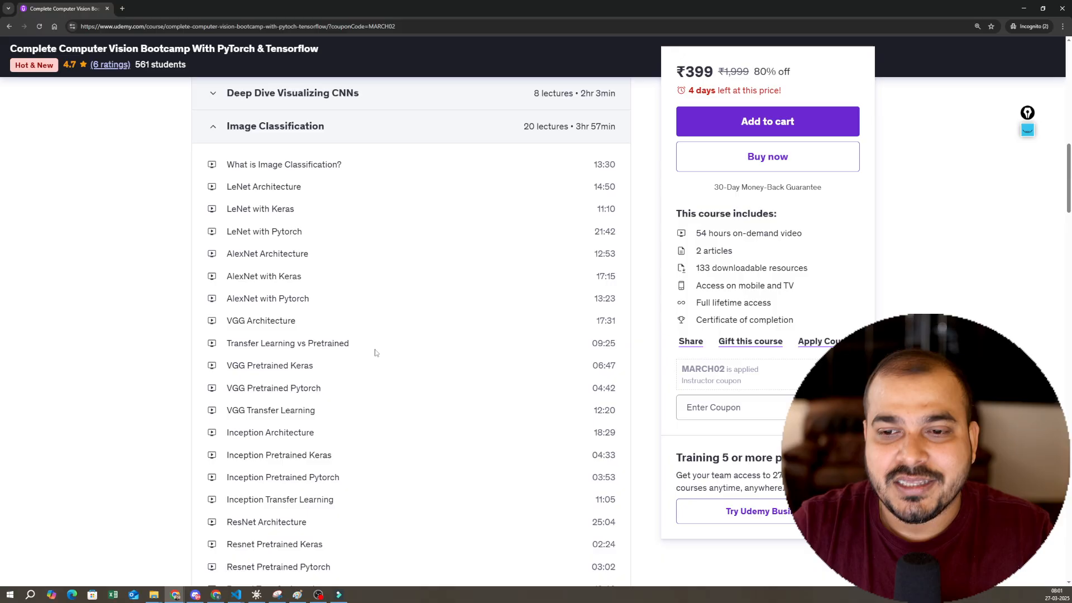
{"action": "left_click_drag", "start_coordinate": [232, 186], "coordinate": [289, 209]}
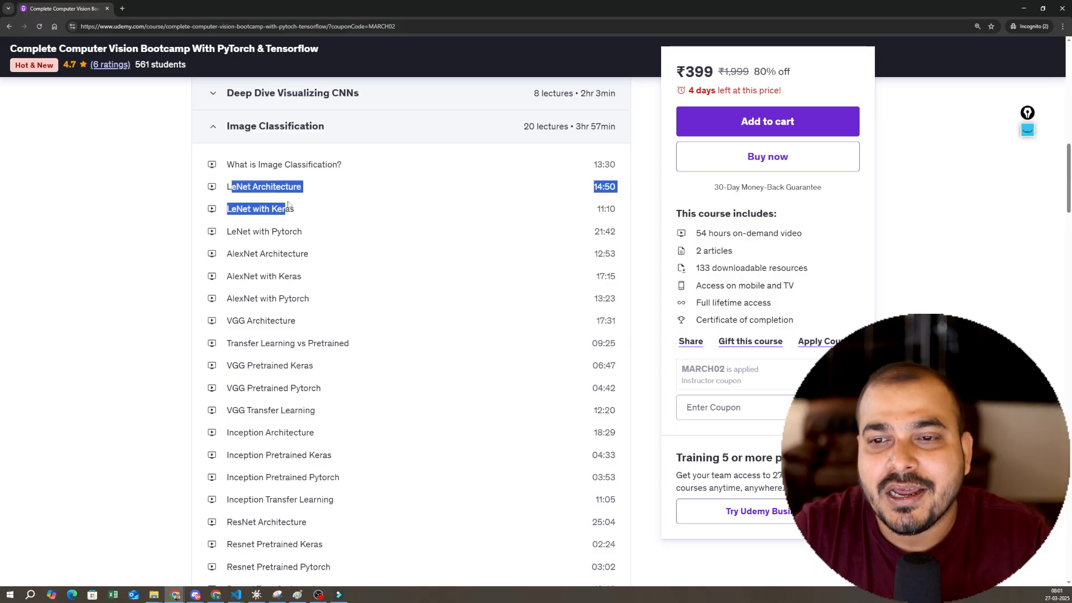
Highlight the Resnet Transfer Learning lecture and expand the Data Augmentation section
{"action": "scroll", "scroll_direction": "down", "scroll_amount": 3}
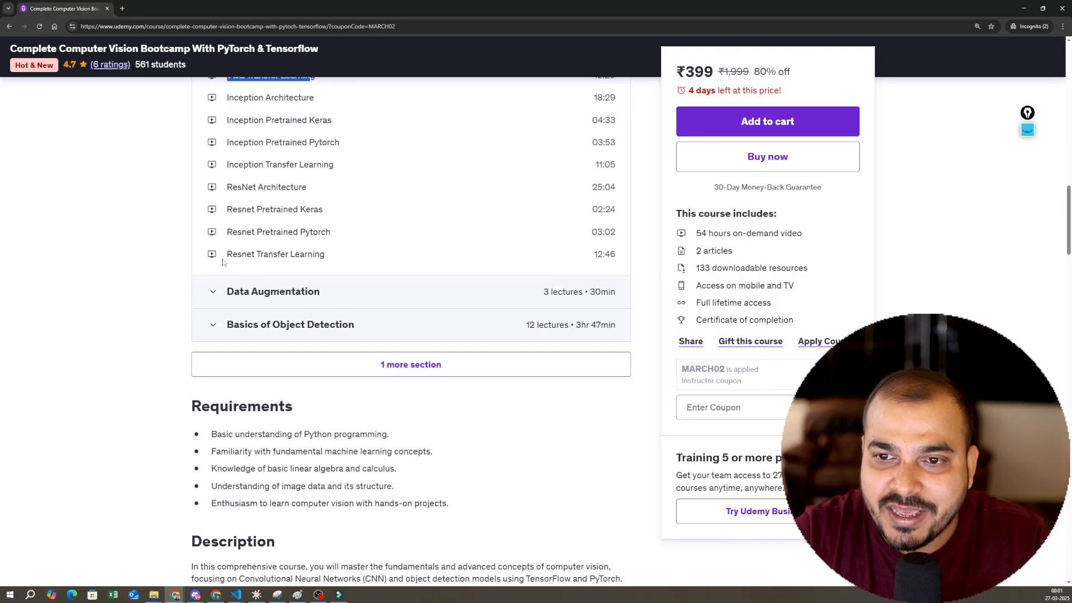
{"action": "double_click", "coordinate": [274, 254]}
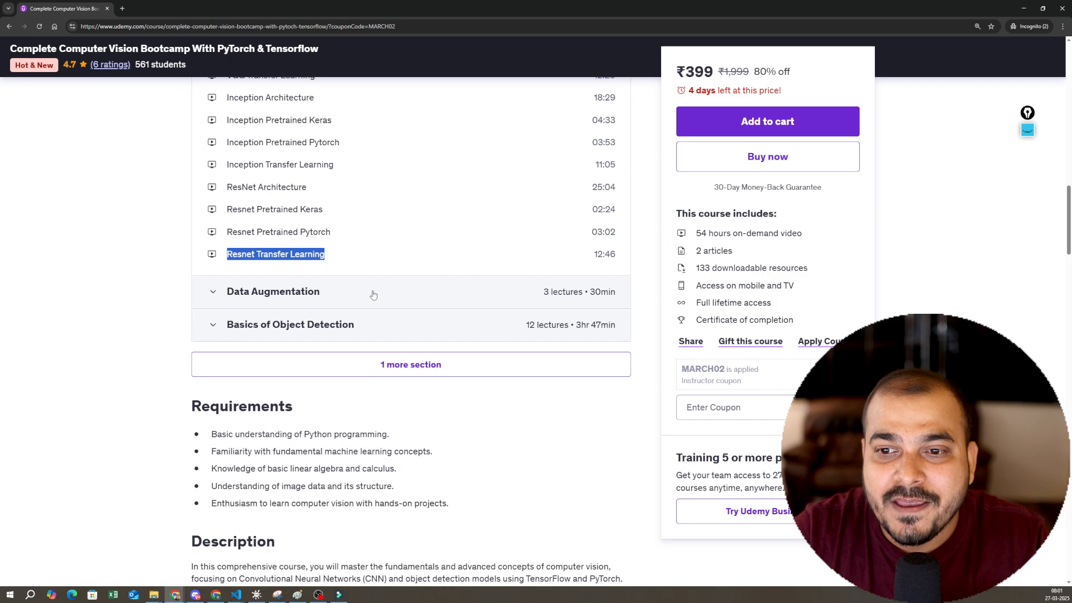
{"action": "left_click", "coordinate": [272, 291]}
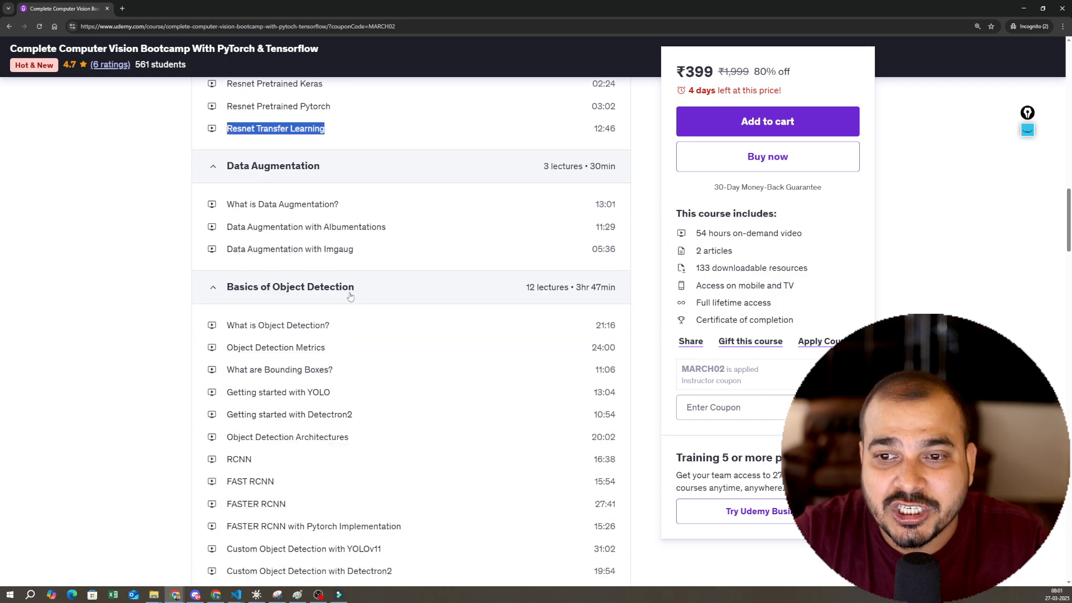
{"action": "scroll", "scroll_direction": "down", "scroll_amount": 3}
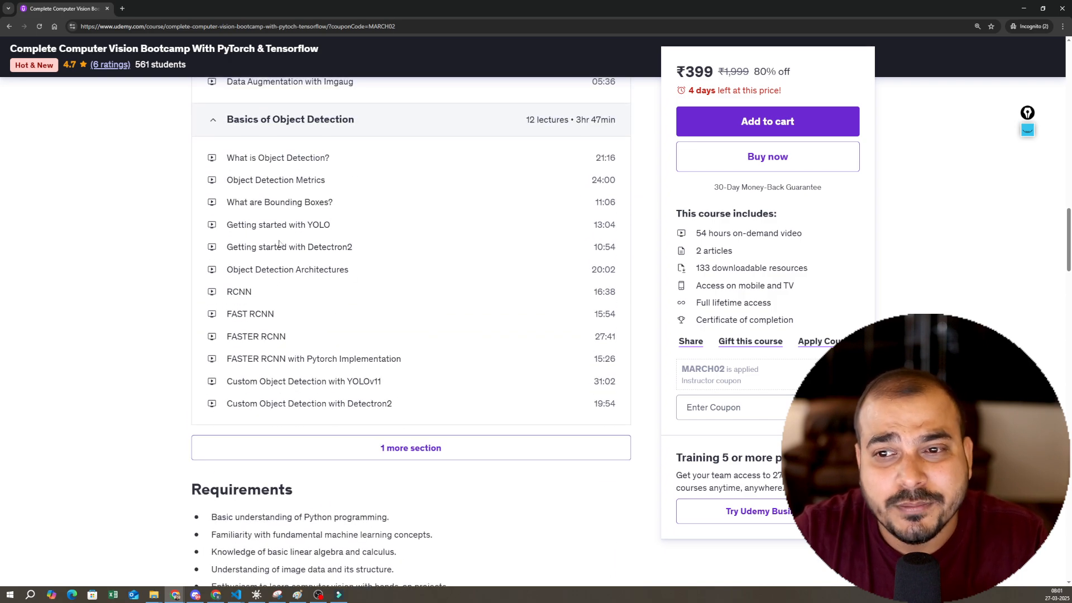
{"action": "left_click_drag", "start_coordinate": [227, 292], "coordinate": [274, 314]}
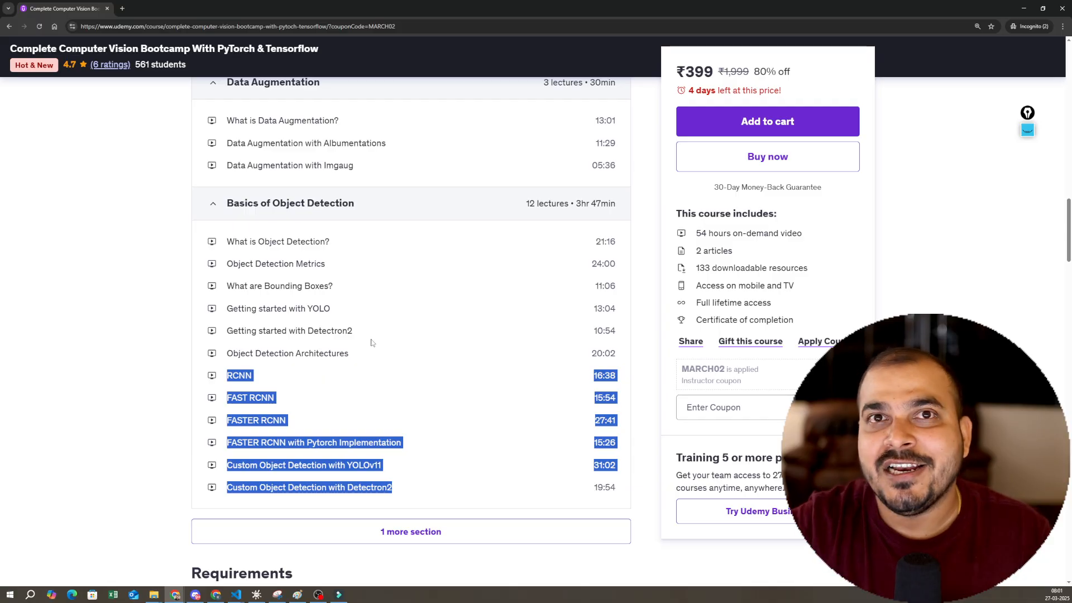
{"action": "scroll", "scroll_direction": "down", "scroll_amount": 3}
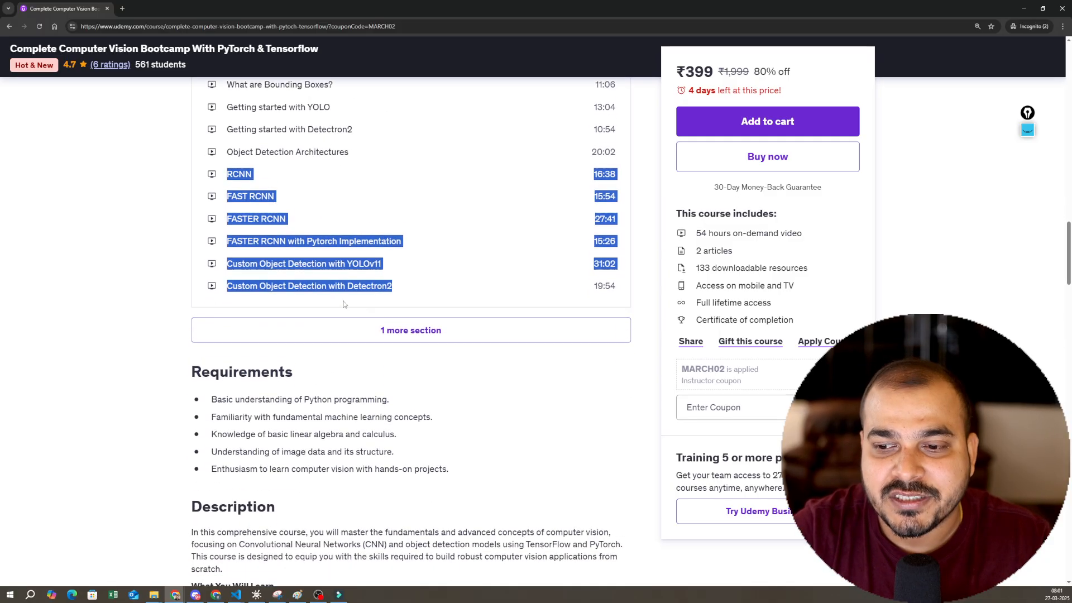
{"action": "left_click", "coordinate": [410, 330]}
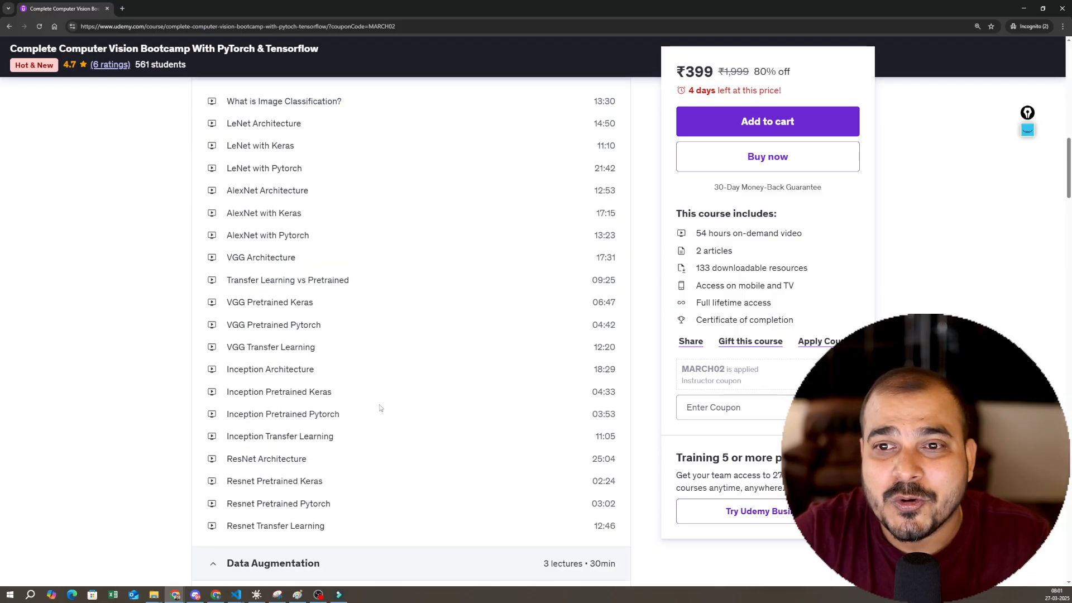
{"action": "scroll", "scroll_direction": "down", "scroll_amount": 3}
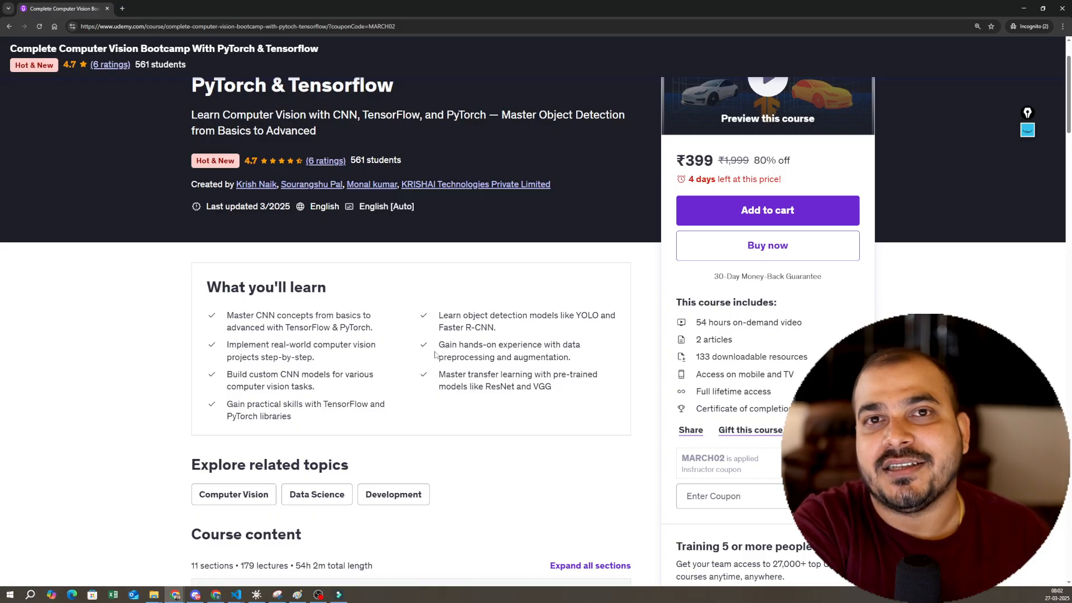
{"action": "scroll", "scroll_direction": "down", "scroll_amount": 3}
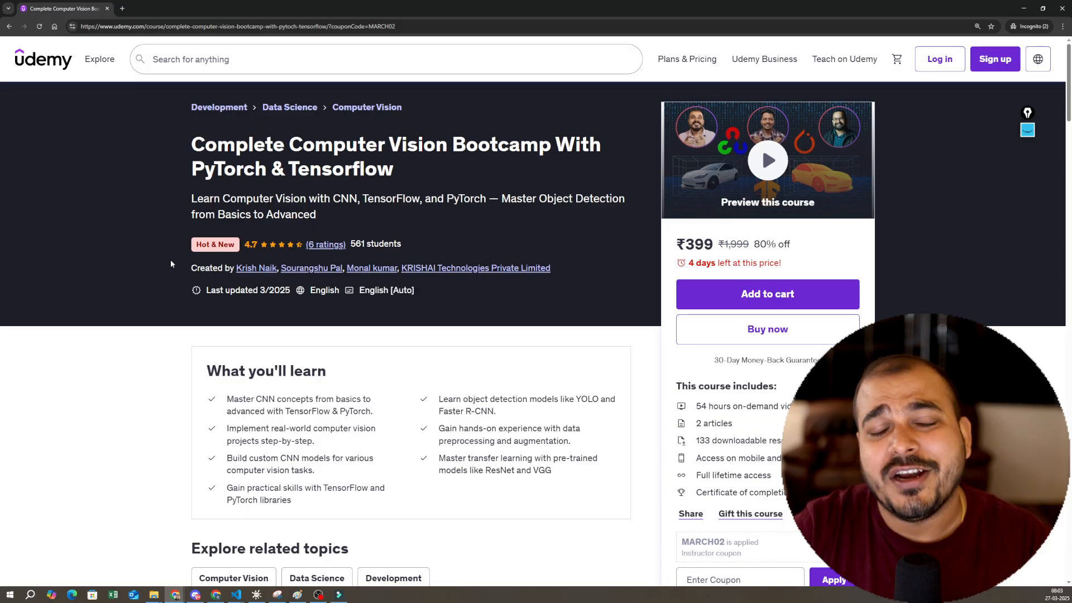
{"action": "mouse_move", "coordinate": [404, 240]}
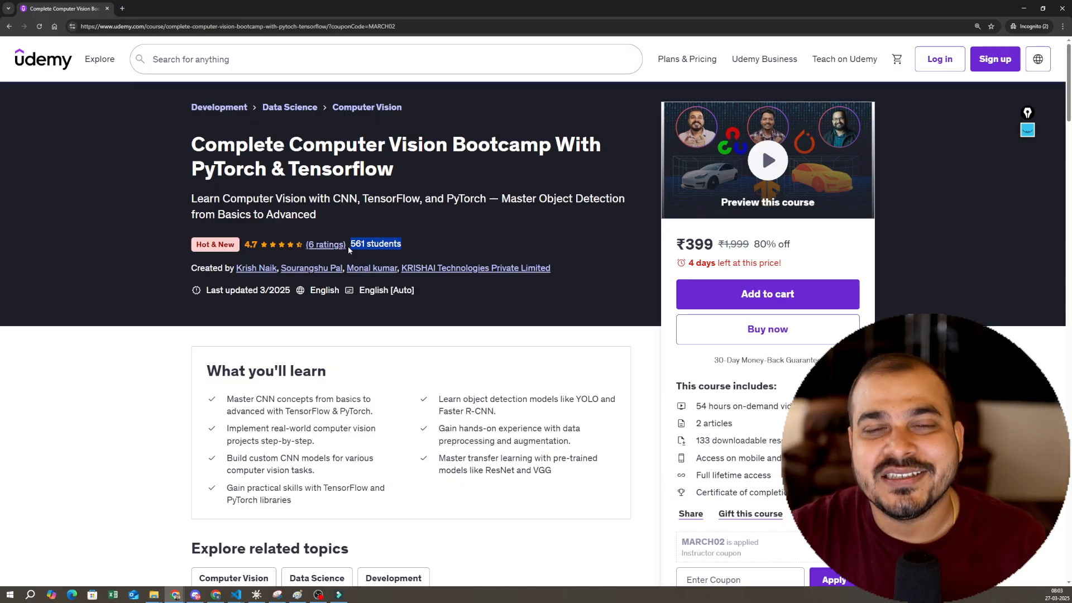
{"action": "scroll", "scroll_direction": "down", "scroll_amount": 3}
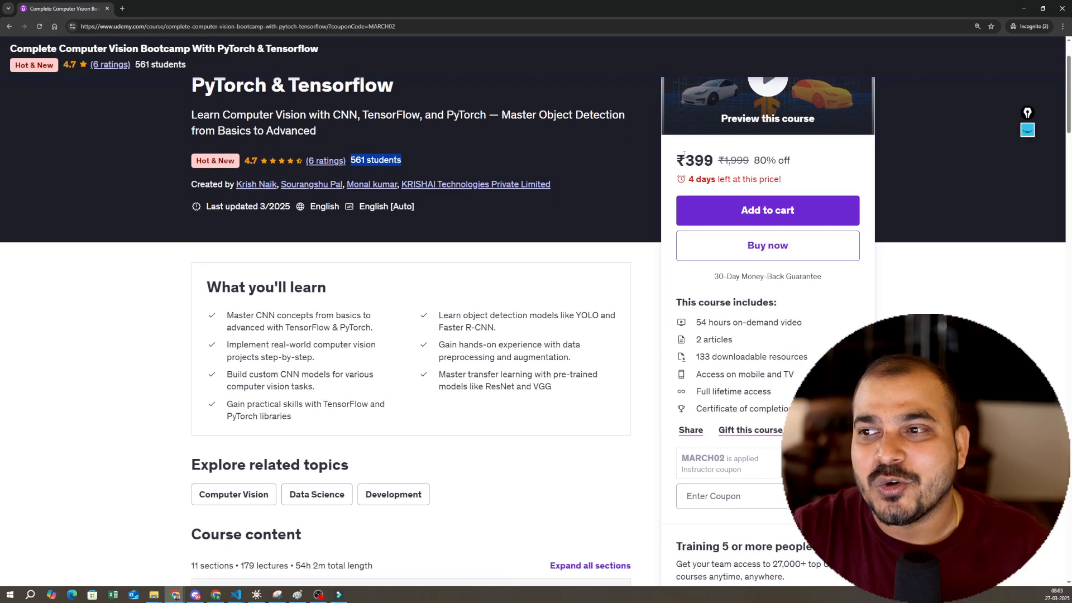
{"action": "scroll", "scroll_direction": "down", "scroll_amount": 3}
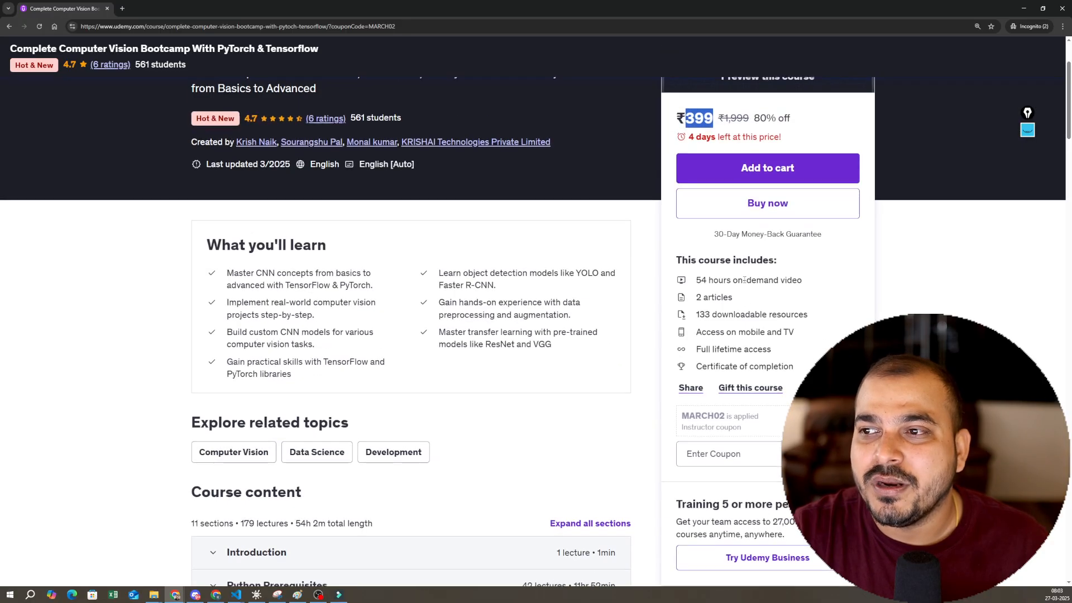
{"action": "scroll", "scroll_direction": "down", "scroll_amount": 3}
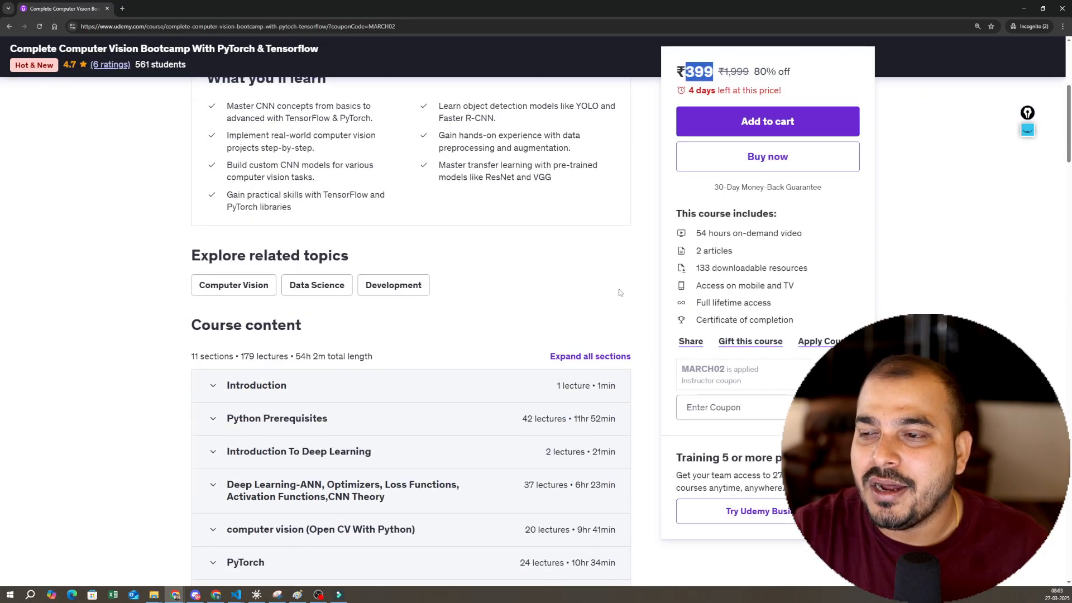
{"action": "scroll", "scroll_direction": "down", "scroll_amount": 3}
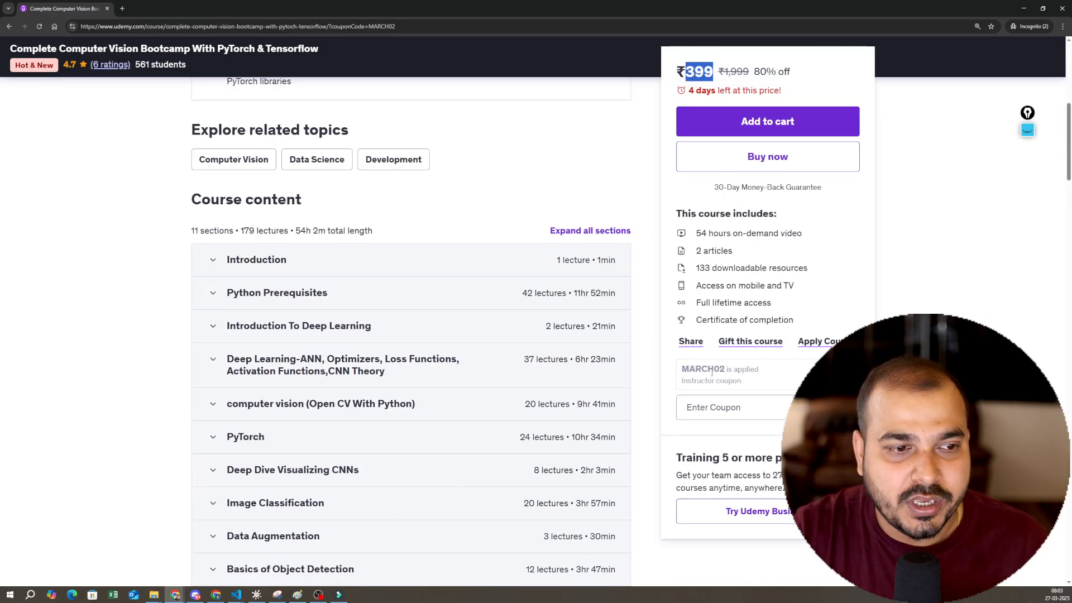